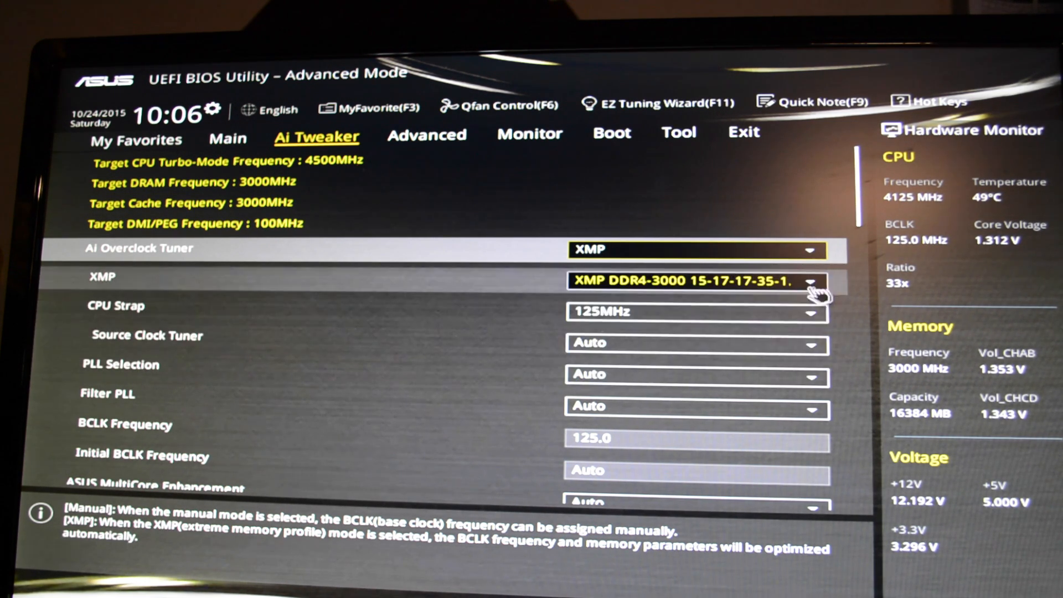
Keep the DDR4-3000 XMP memory profile and scroll down to review the memory details
left_click(696, 281)
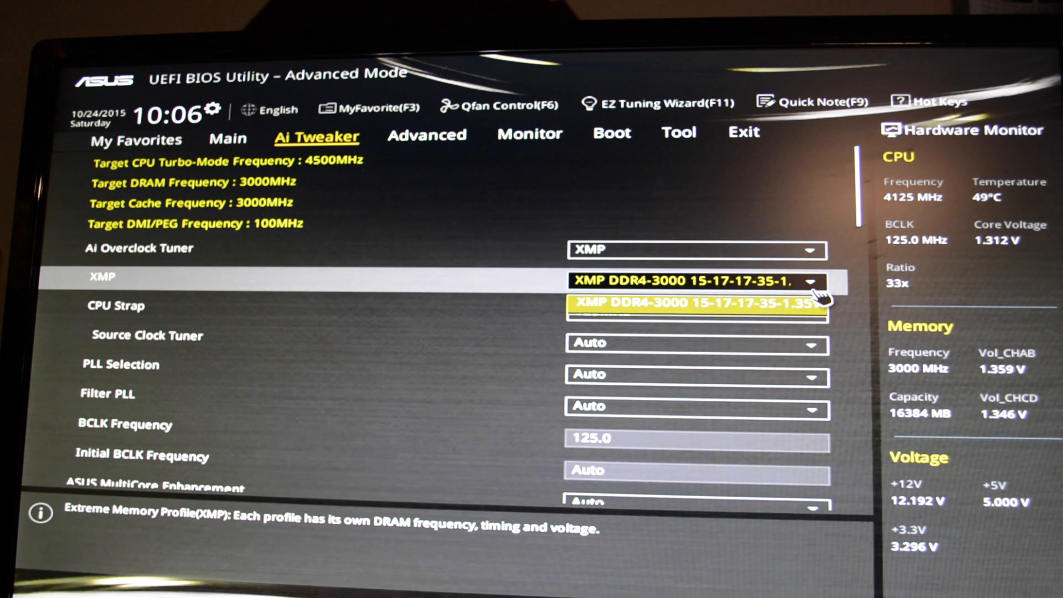
left_click(692, 302)
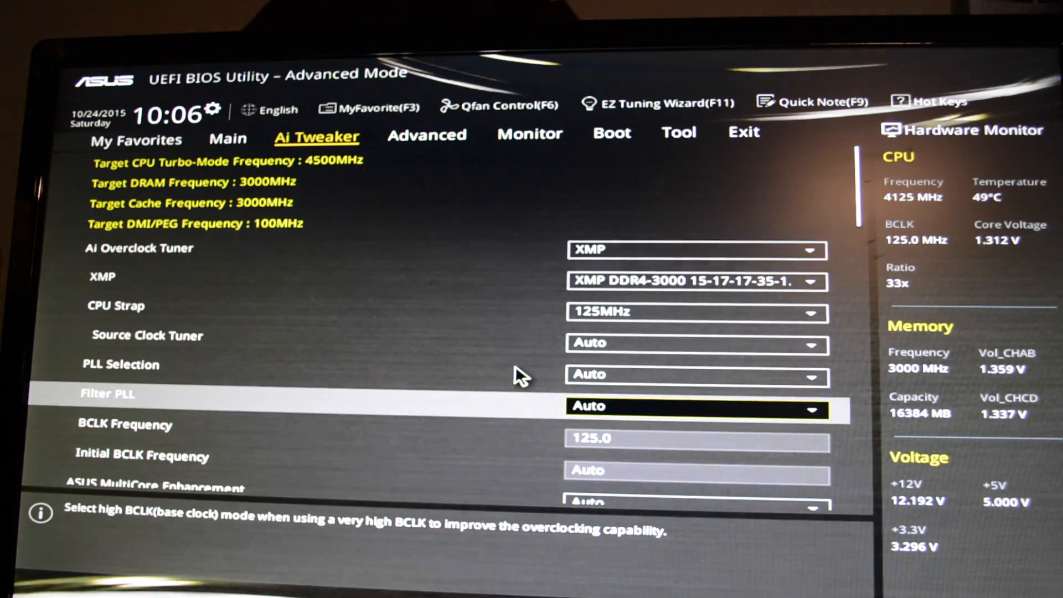
scroll("down", 3)
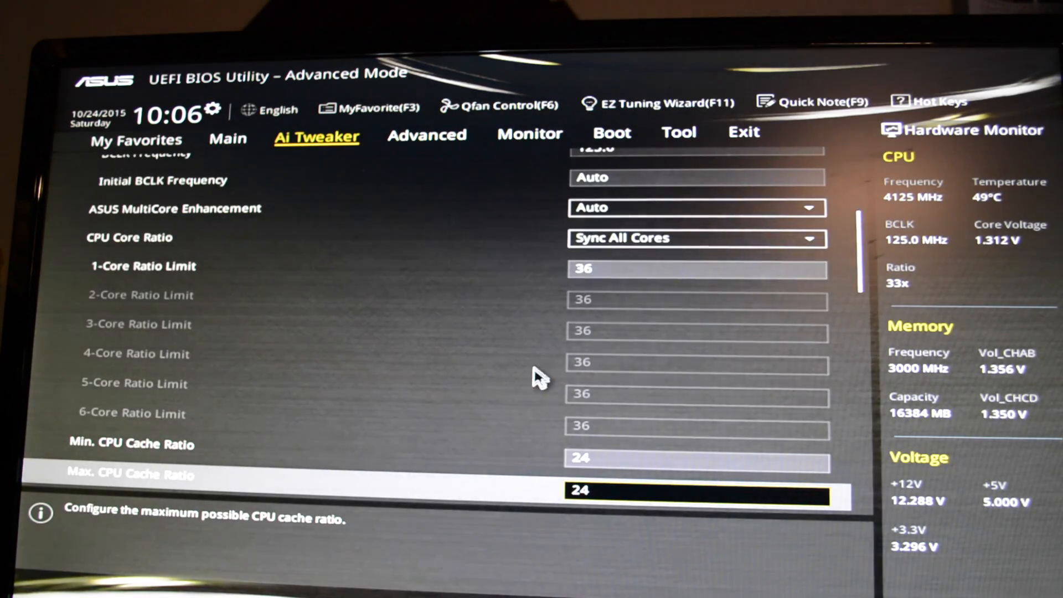
scroll("down", 3)
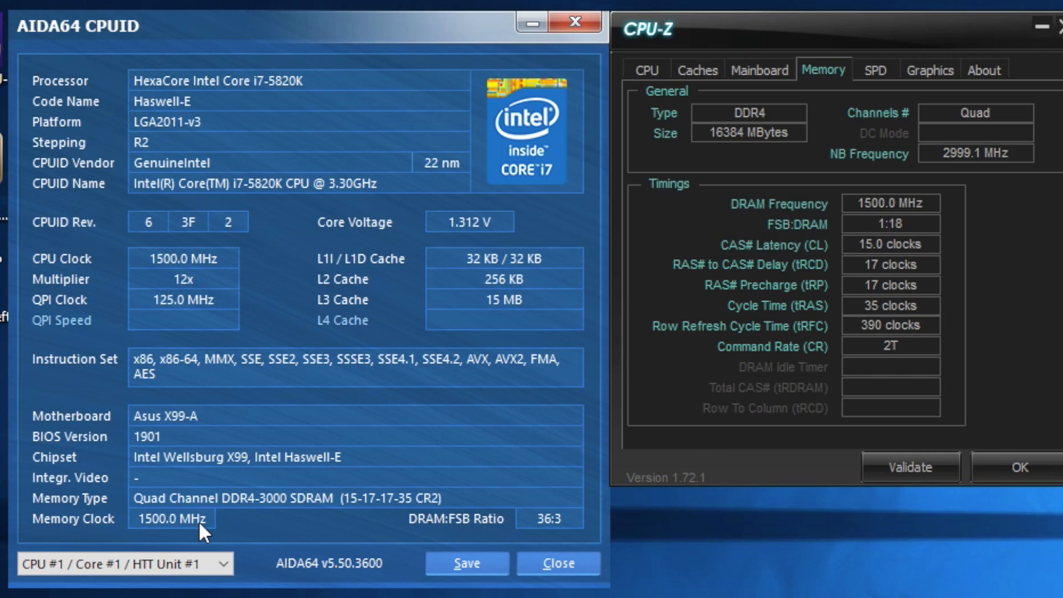
mouse_move(308, 507)
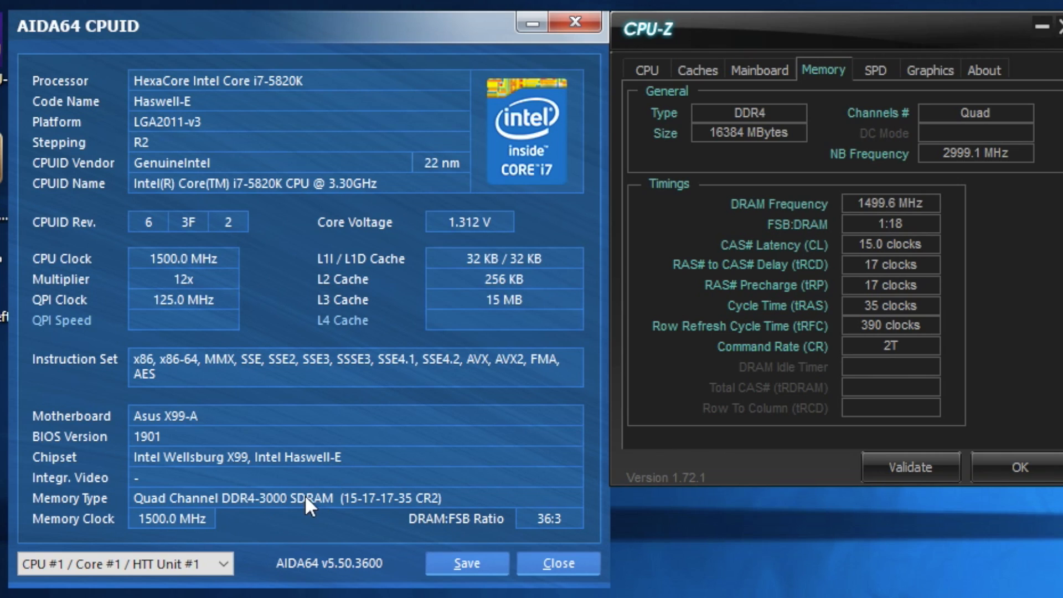
mouse_move(277, 510)
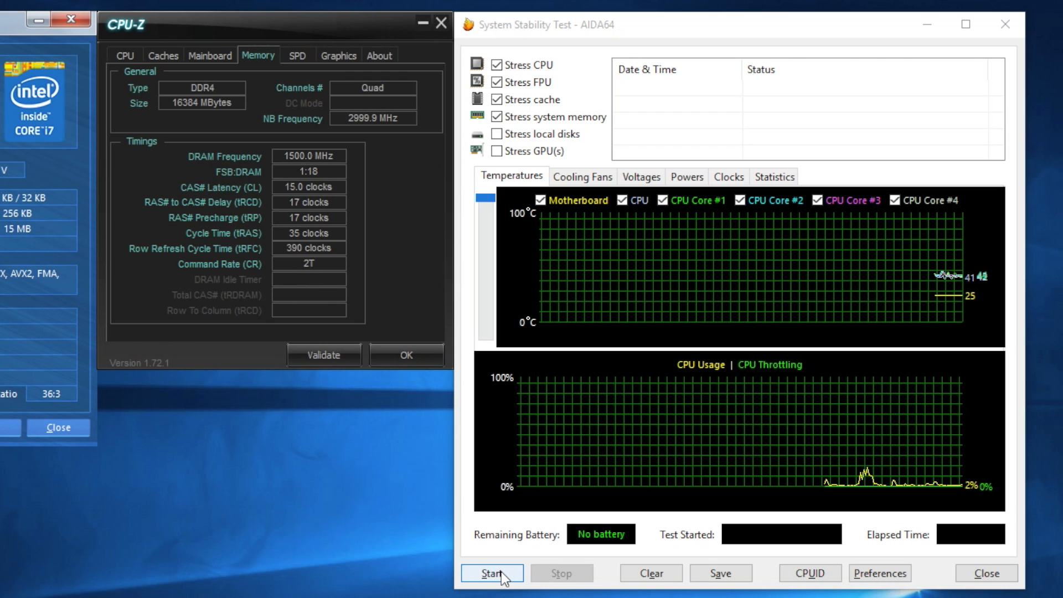
Start the stability test stressing CPU, FPU, cache and system memory
left_click(491, 573)
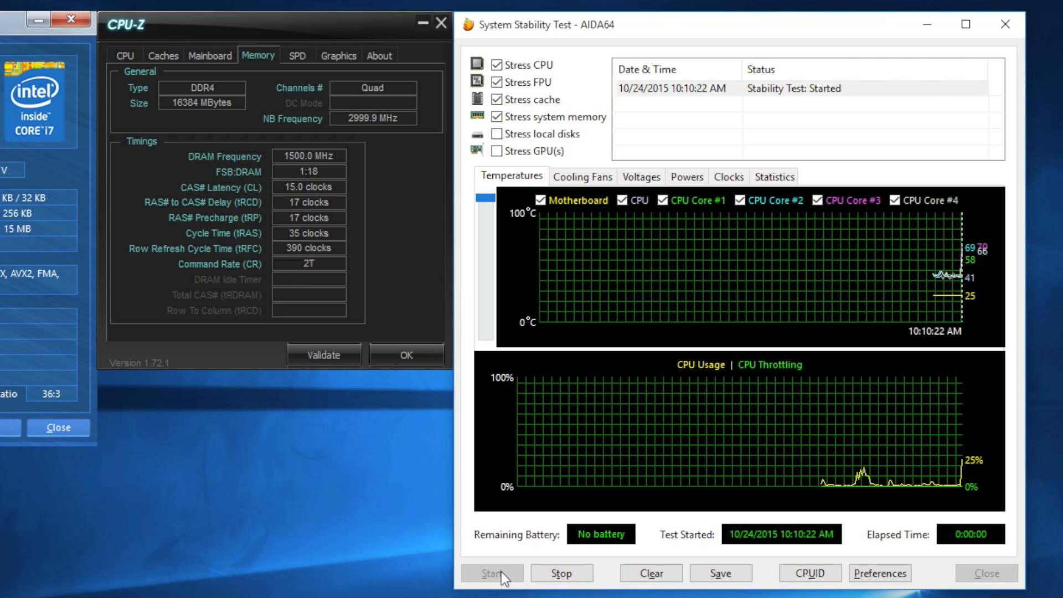
left_click(491, 573)
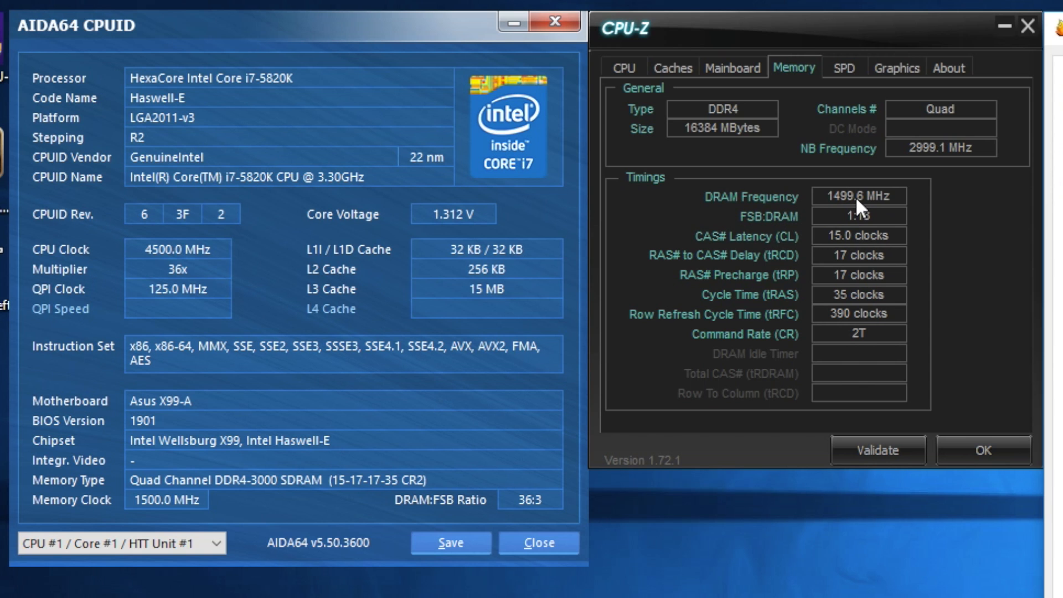
mouse_move(244, 536)
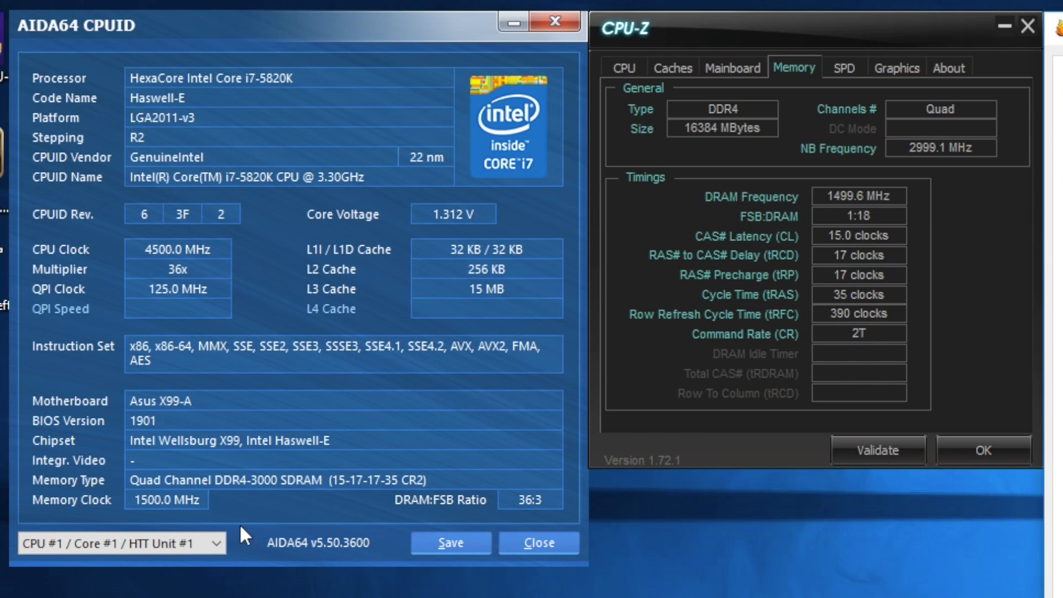
mouse_move(187, 508)
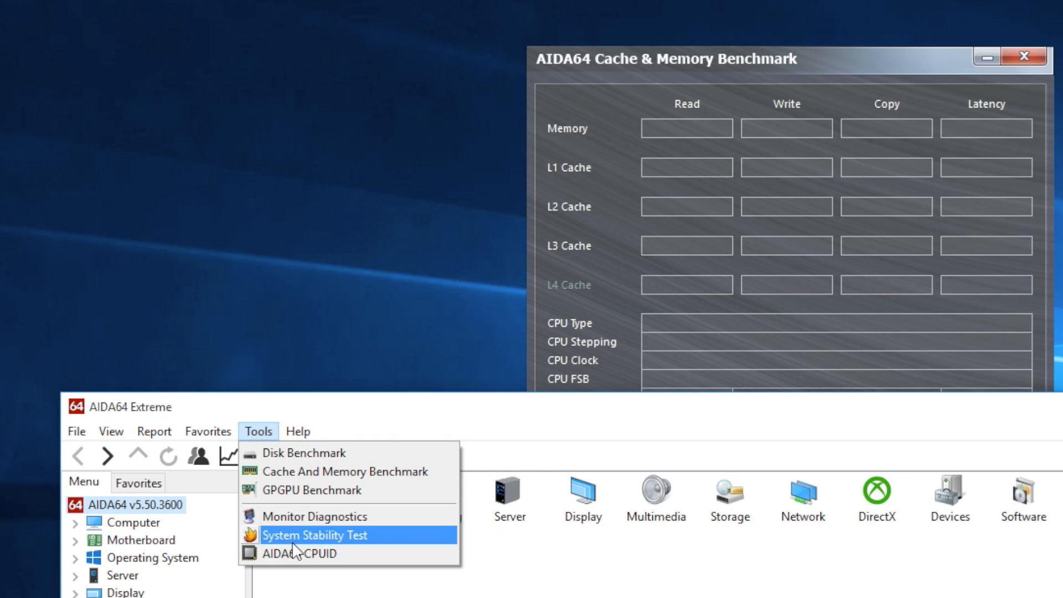
Open AIDA64 CPUID beside the Cache & Memory Benchmark window
left_click(305, 553)
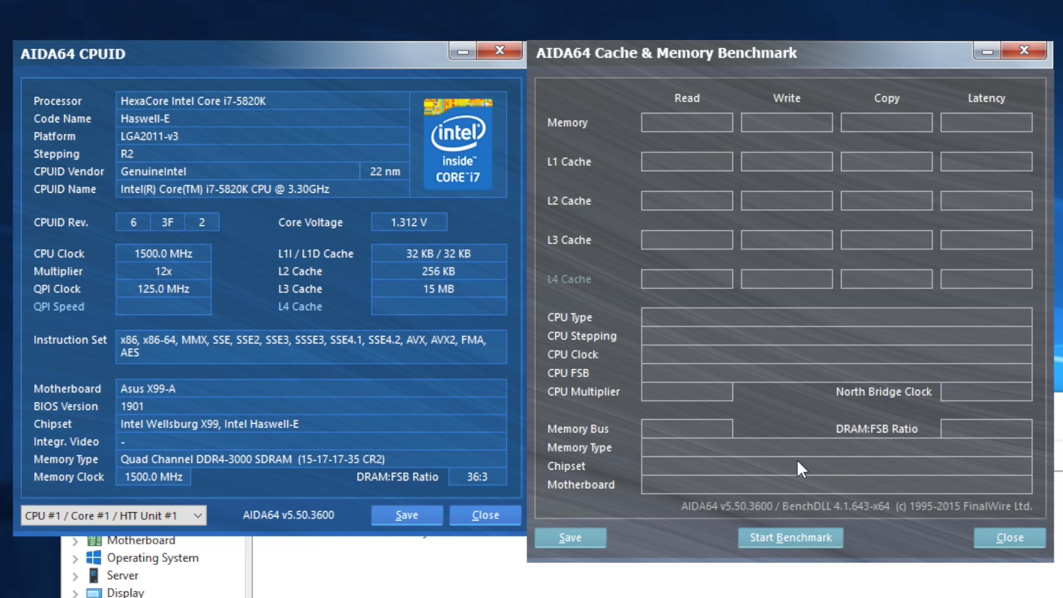
Run the Cache & Memory Benchmark for memory and L1–L3 cache results
left_click(789, 537)
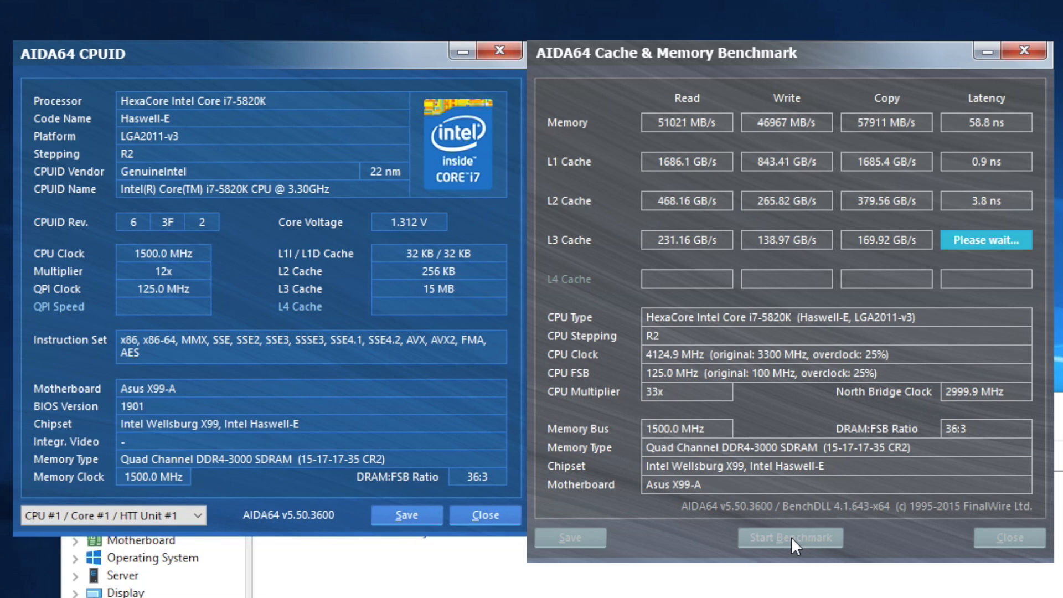
mouse_move(779, 462)
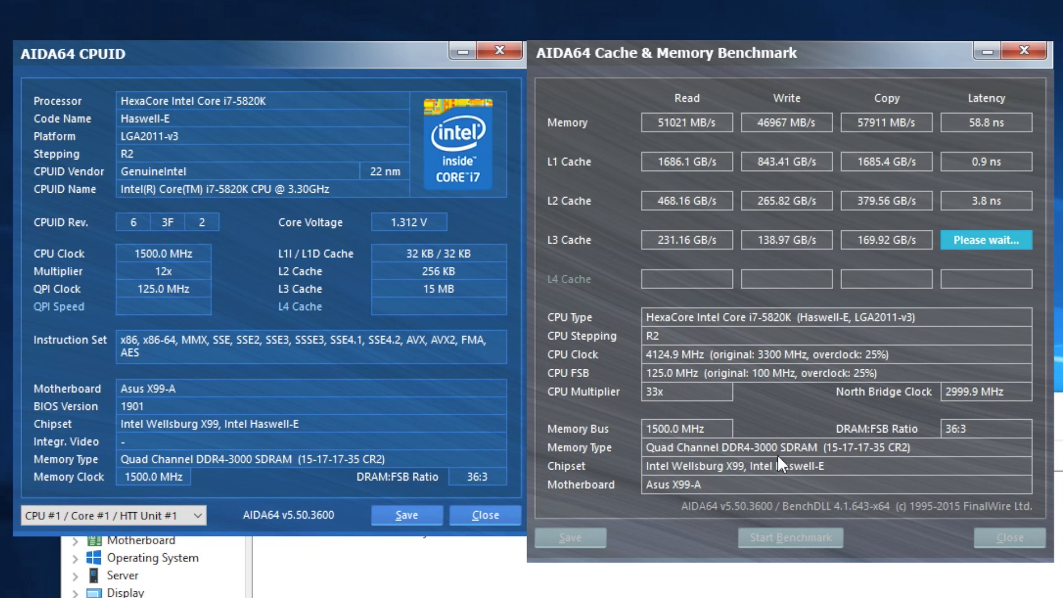
mouse_move(806, 454)
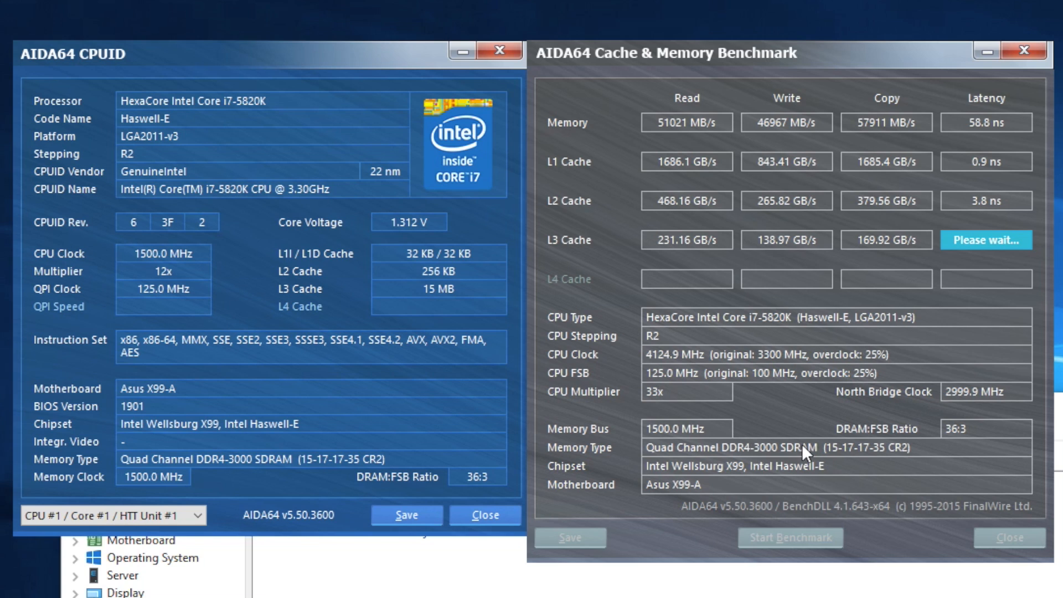